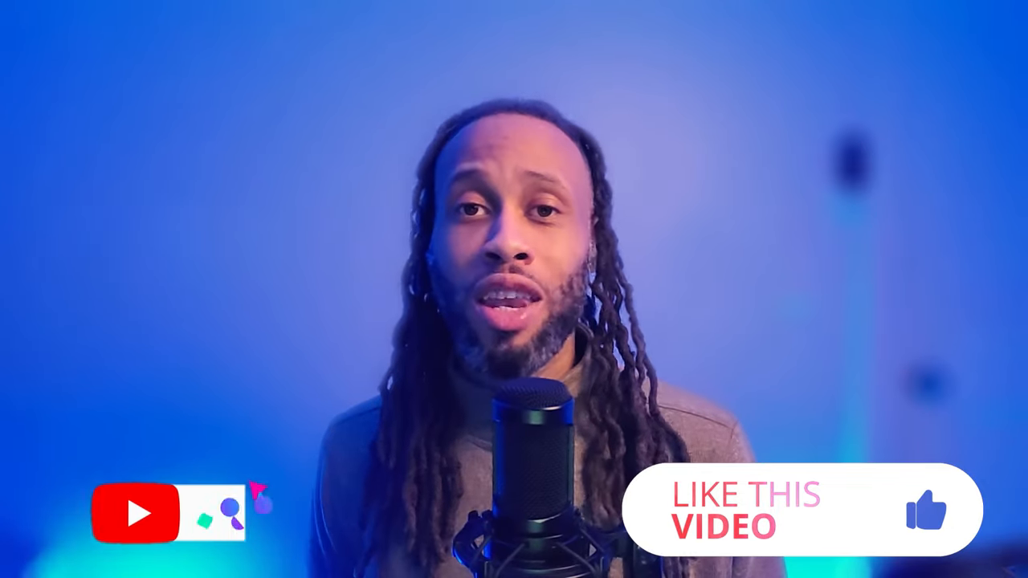
click(205, 513)
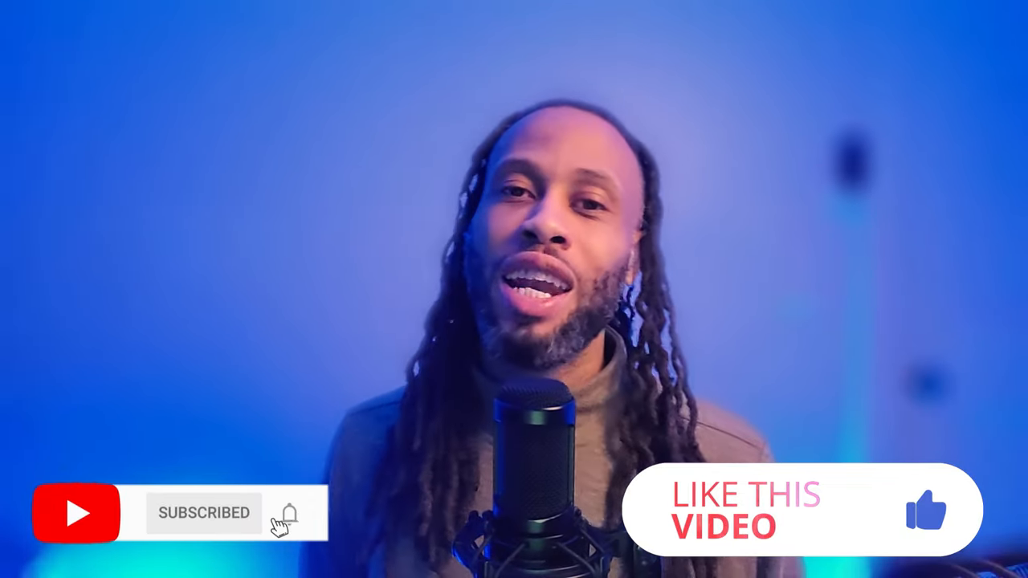